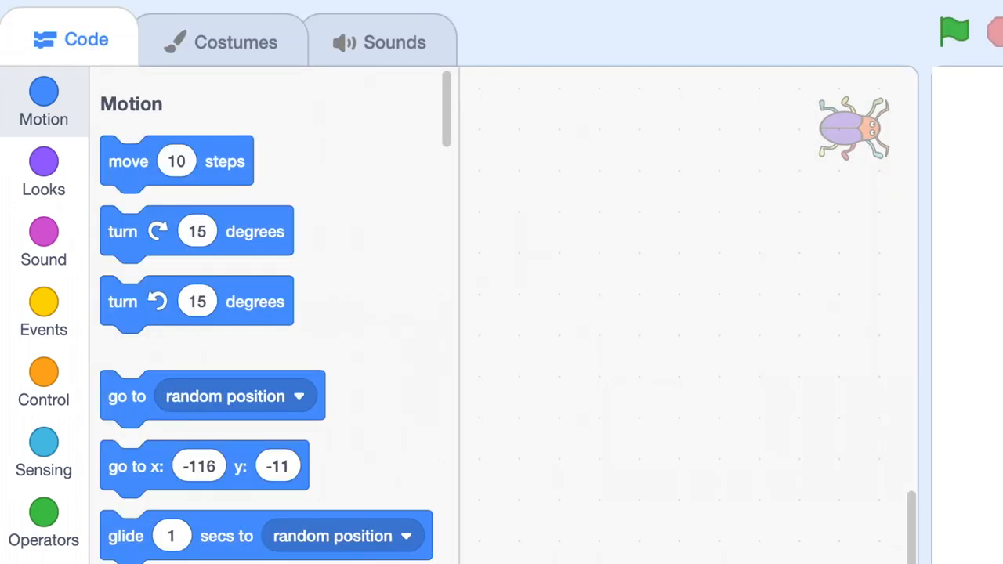
{"action": "mouse_move", "coordinate": [43, 94]}
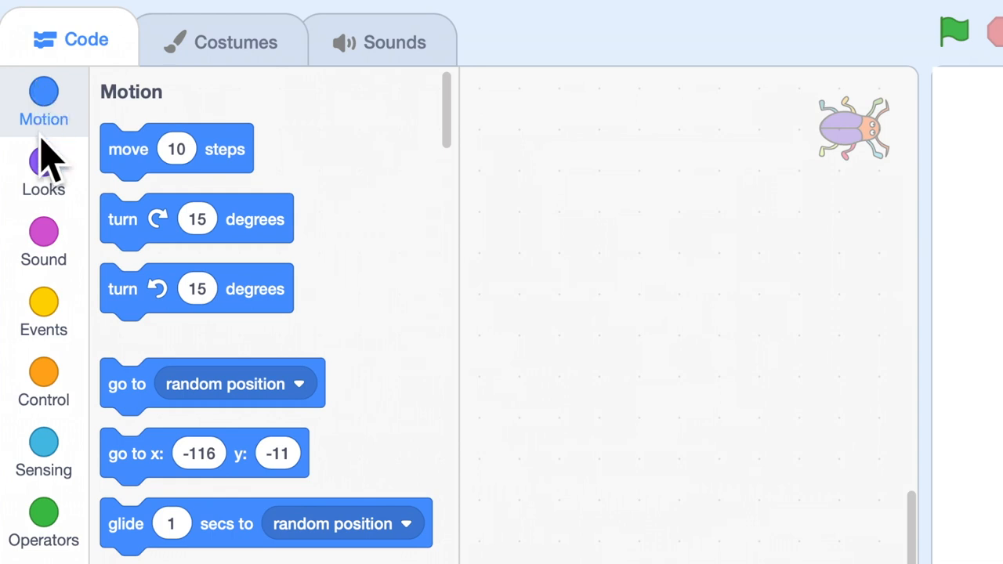
- Build the beetle's script: a move 10 steps block with turn left 15 degrees snapped below it
{"action": "left_click", "coordinate": [44, 169]}
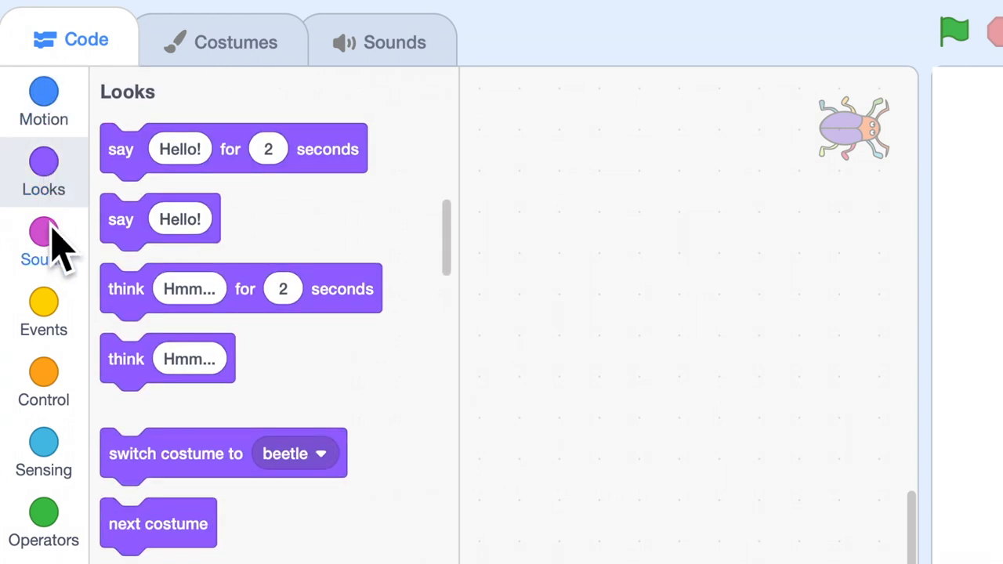
{"action": "left_click", "coordinate": [44, 239]}
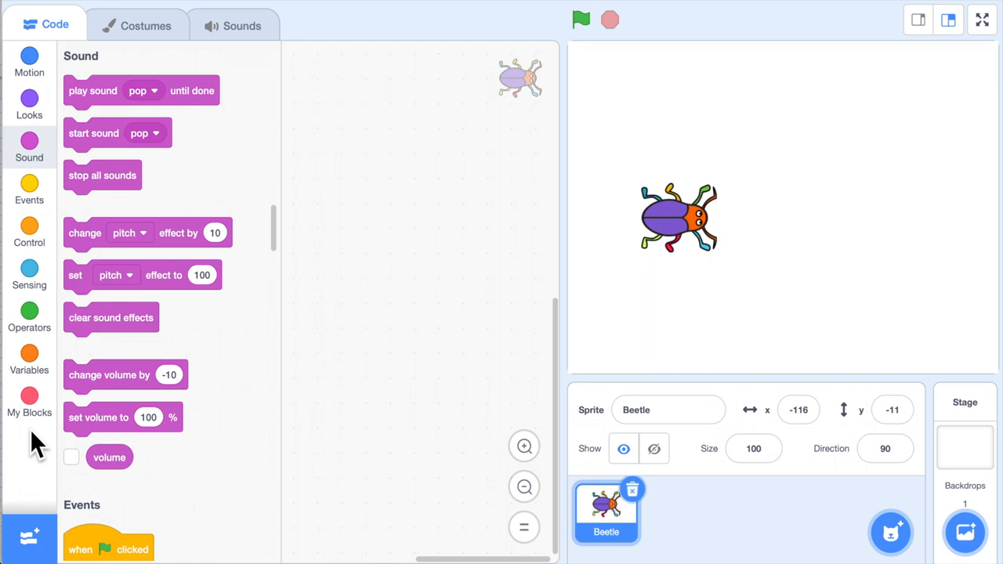
{"action": "mouse_move", "coordinate": [301, 373]}
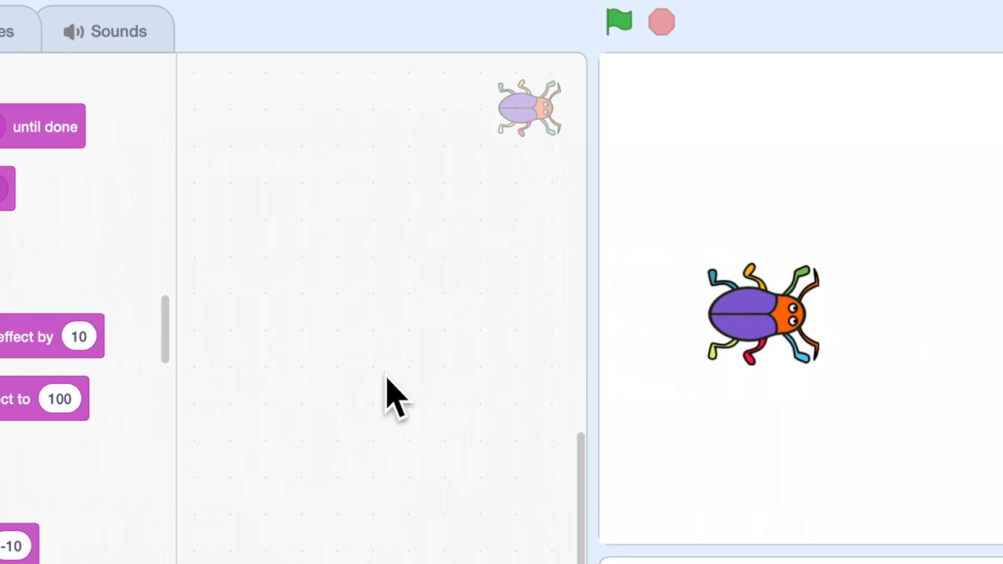
{"action": "mouse_move", "coordinate": [541, 164]}
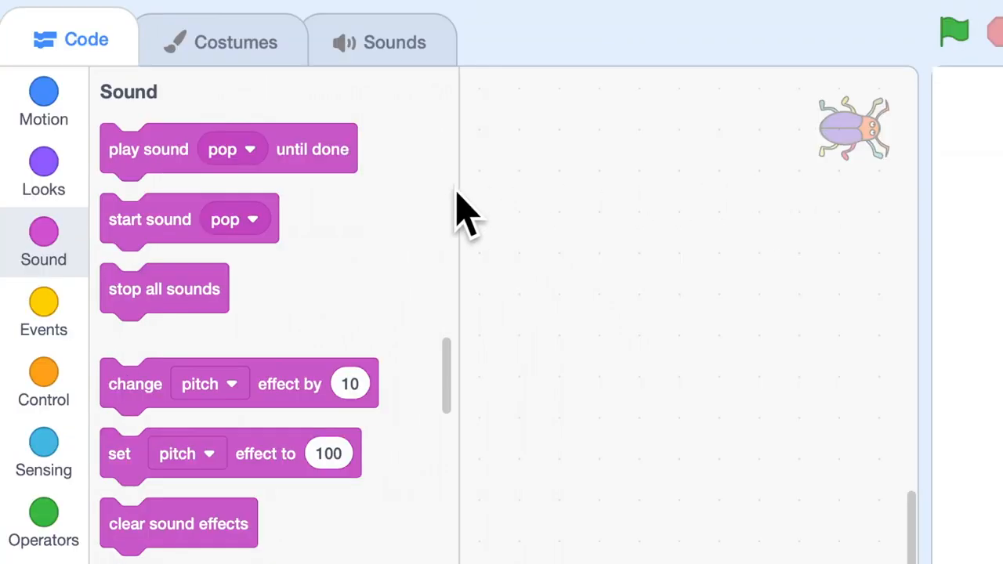
{"action": "mouse_move", "coordinate": [44, 102]}
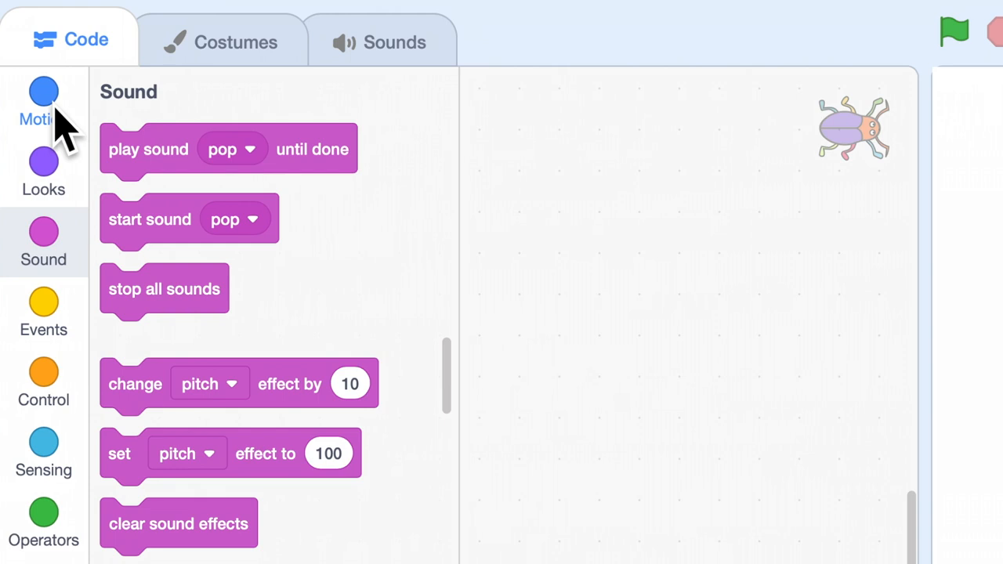
{"action": "left_click", "coordinate": [43, 102]}
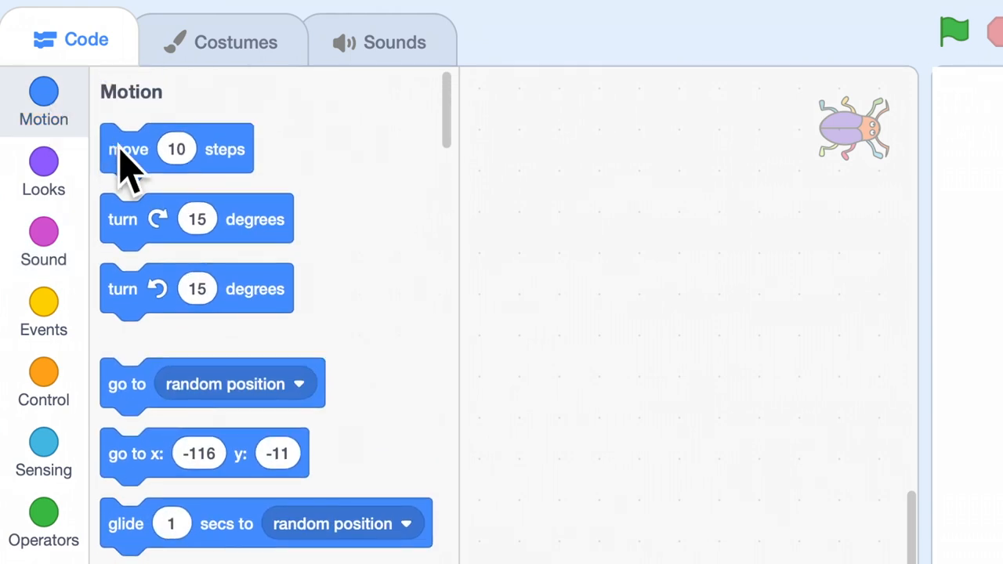
{"action": "left_click_drag", "start_coordinate": [128, 149], "coordinate": [652, 295]}
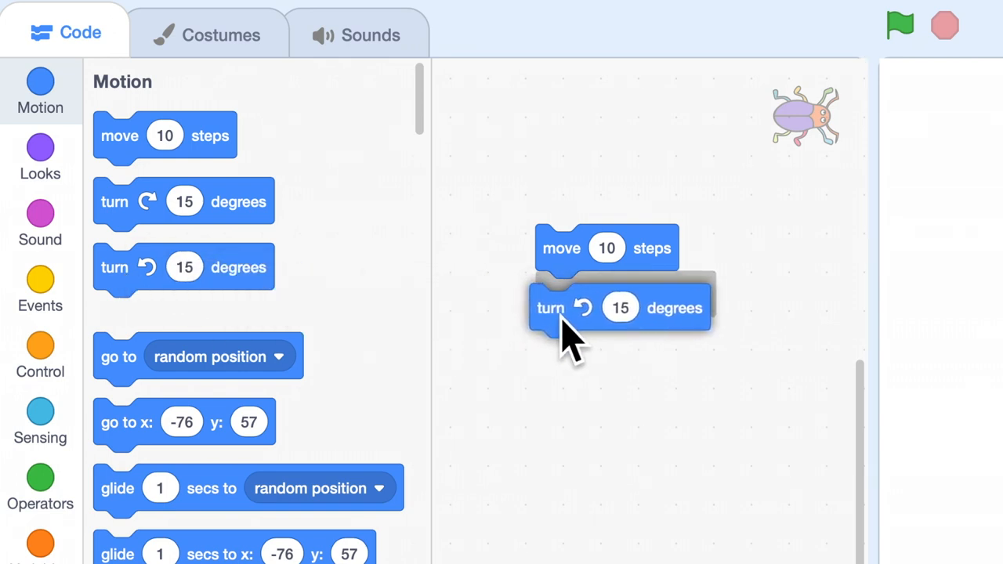
{"action": "left_click", "coordinate": [41, 354]}
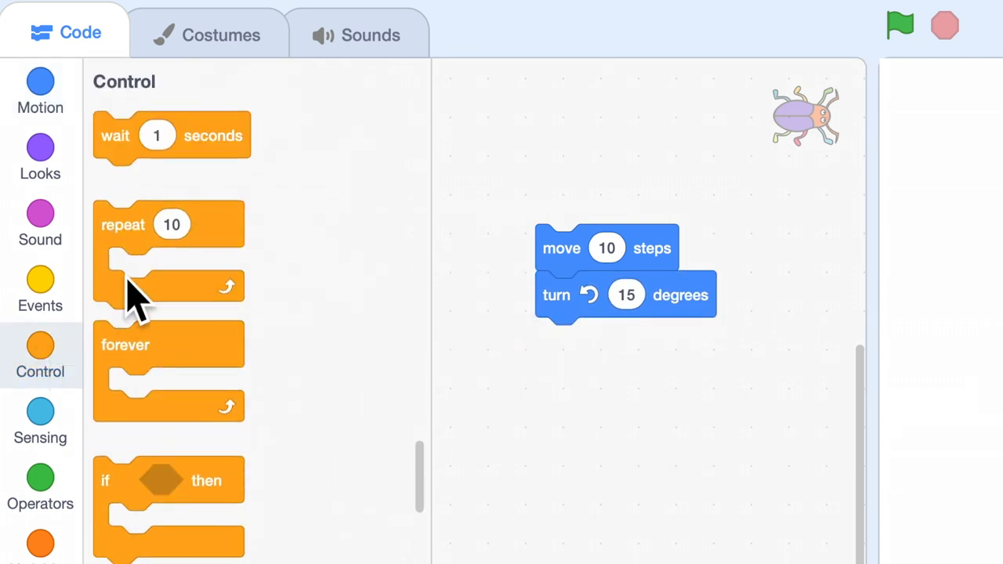
{"action": "left_click_drag", "start_coordinate": [122, 226], "coordinate": [535, 222]}
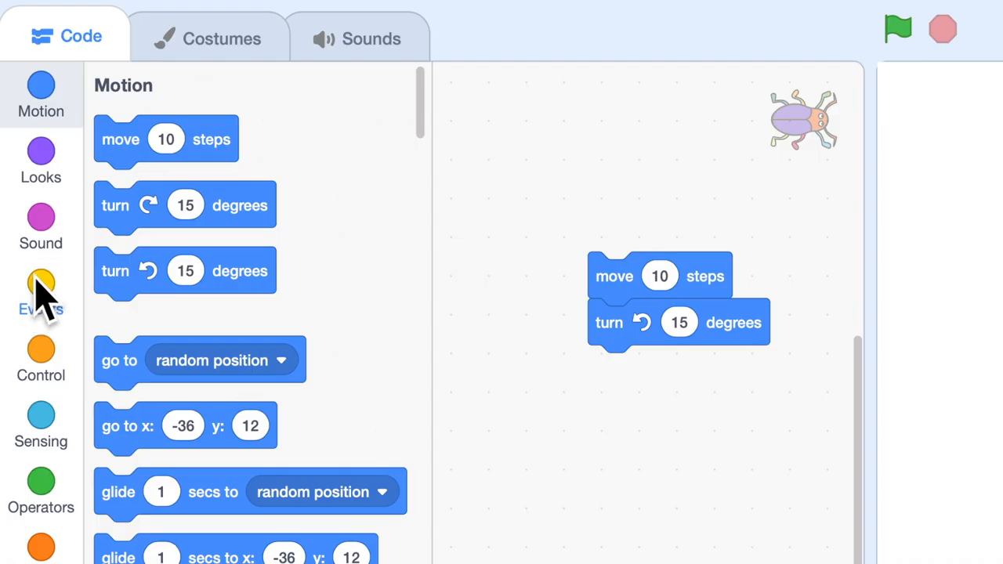
- Top the beetle's stack with 'when green flag clicked' and run it so the beetle moves and turns
{"action": "left_click", "coordinate": [41, 294]}
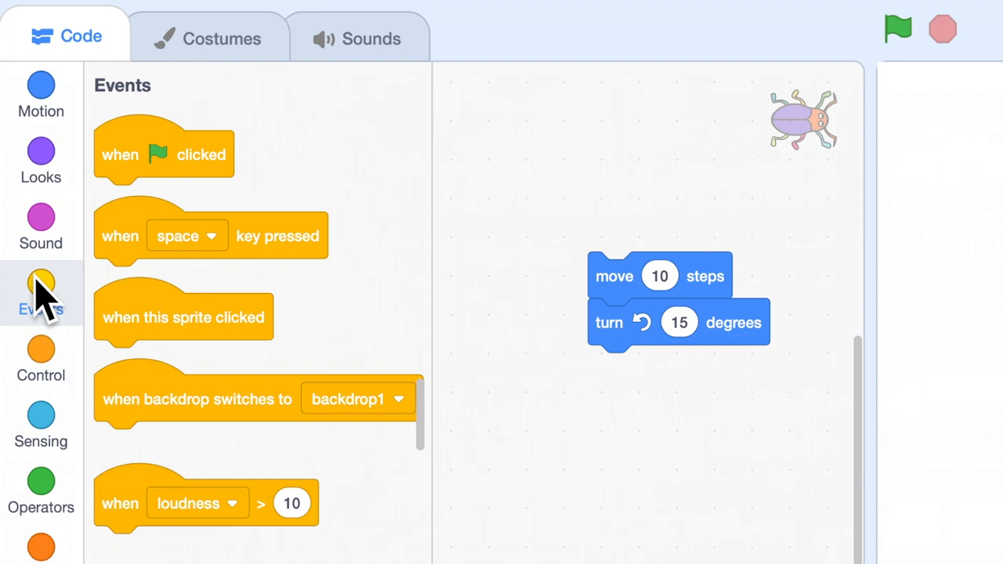
{"action": "mouse_move", "coordinate": [113, 188]}
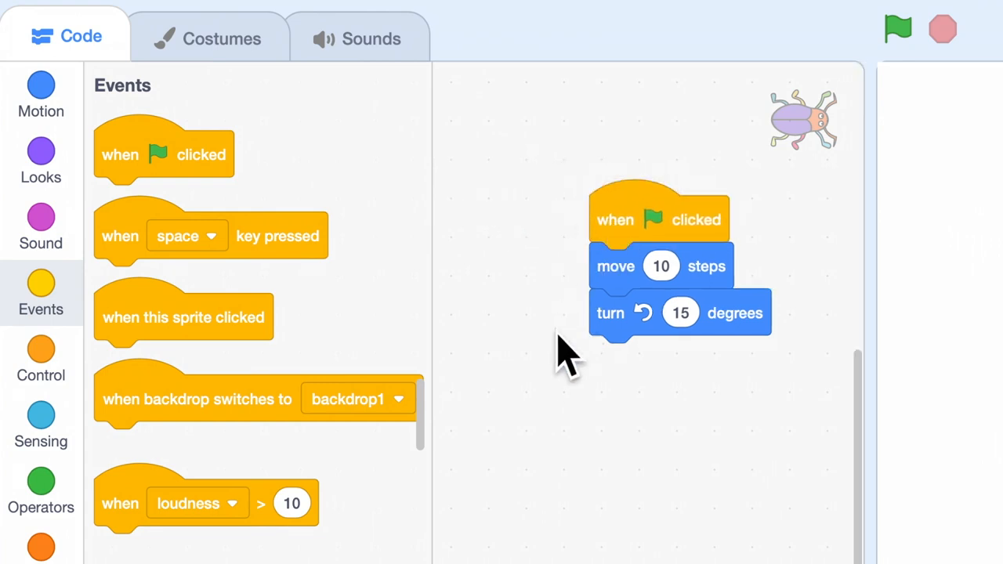
{"action": "mouse_move", "coordinate": [564, 388]}
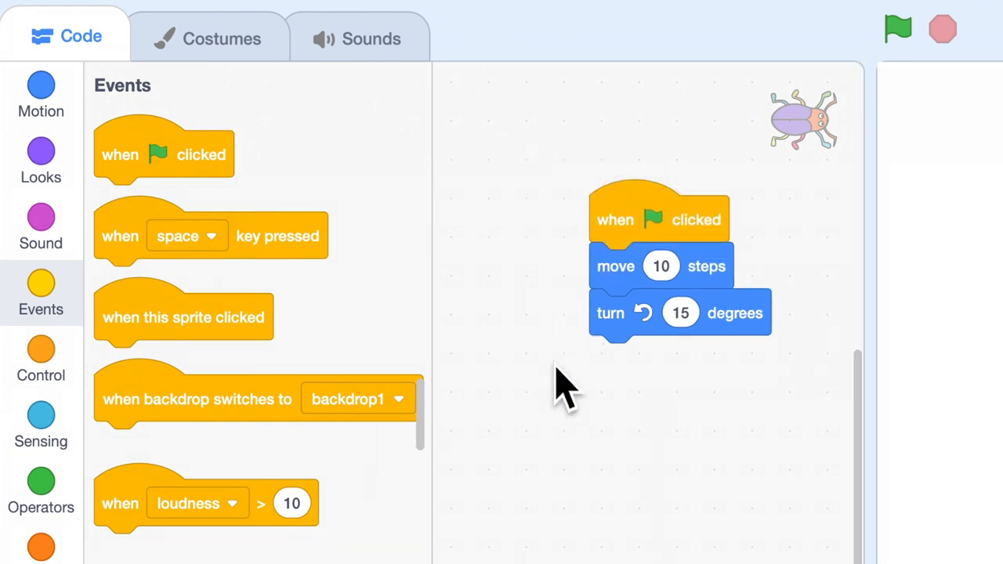
{"action": "left_click", "coordinate": [898, 28]}
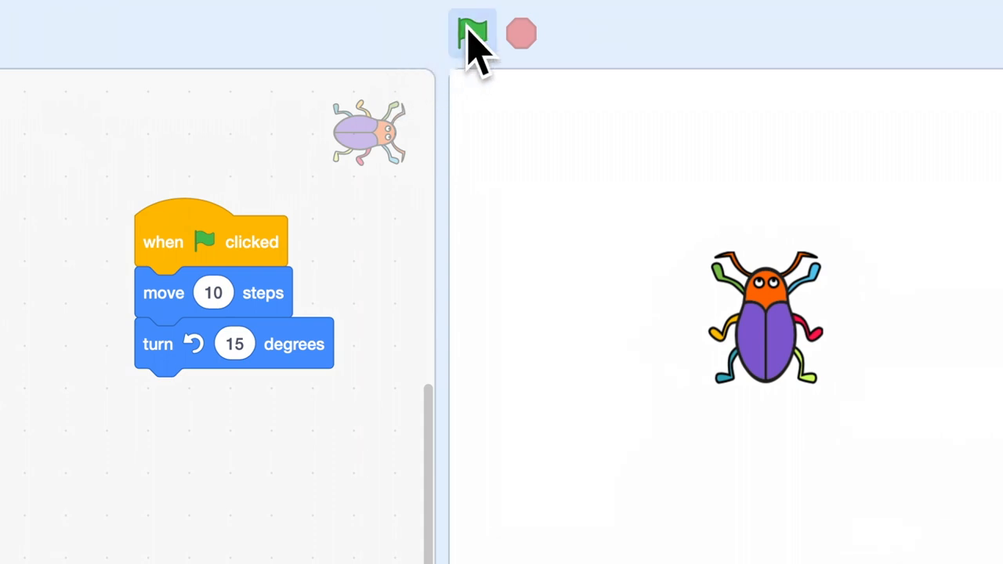
{"action": "left_click", "coordinate": [473, 33]}
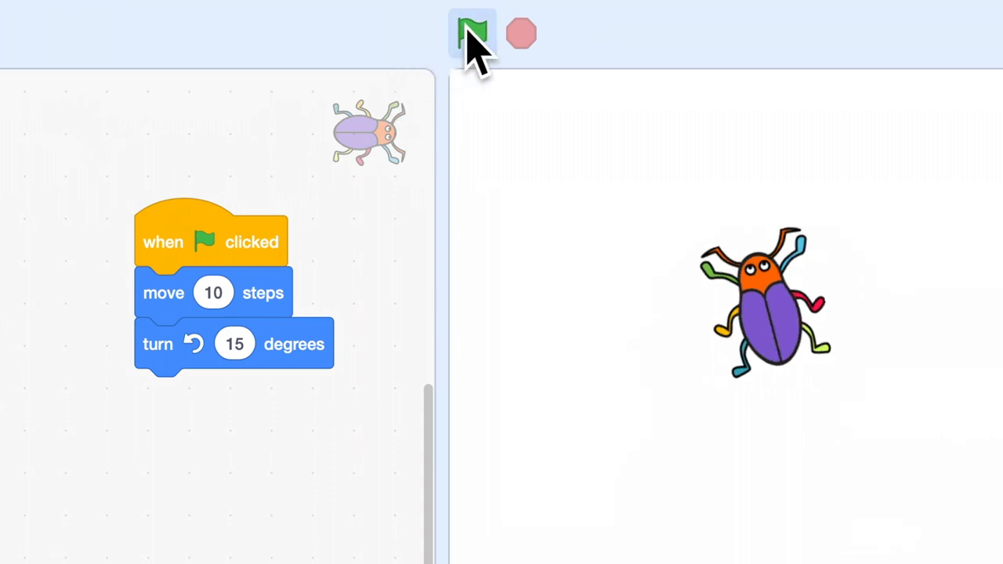
{"action": "left_click", "coordinate": [472, 33]}
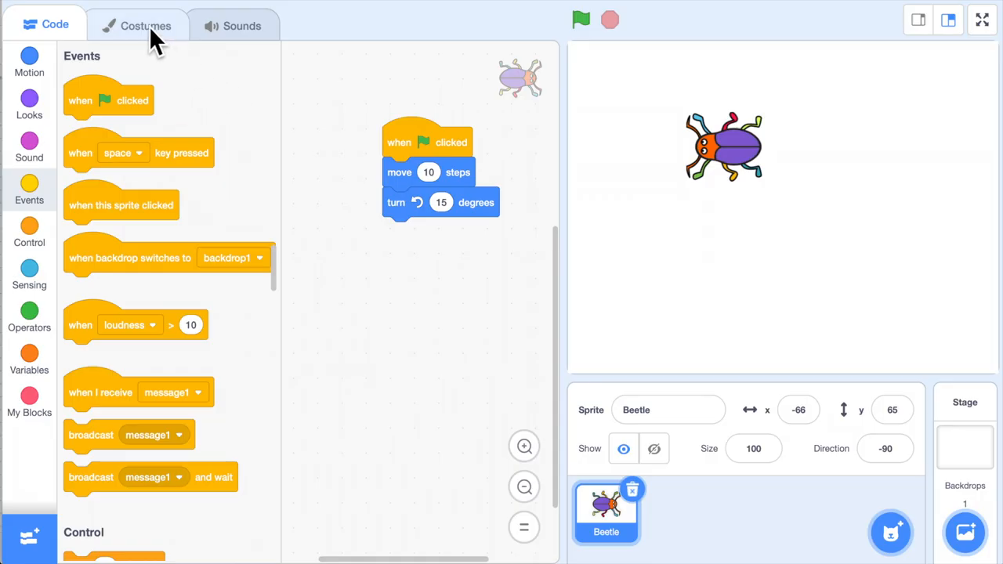
- Review the beetle's costumes and its pop sound, then return to its code
{"action": "left_click", "coordinate": [146, 25]}
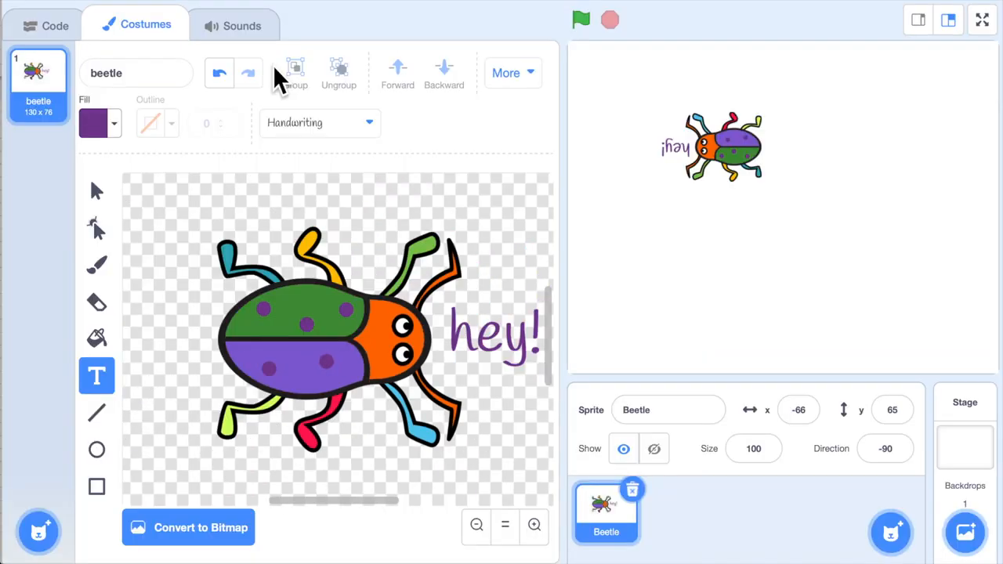
{"action": "left_click", "coordinate": [233, 25]}
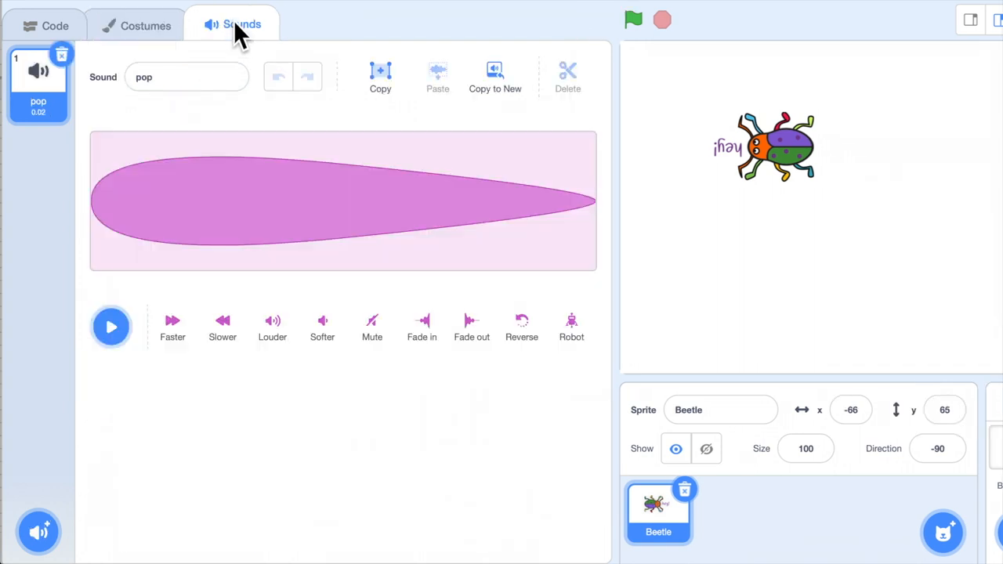
{"action": "mouse_move", "coordinate": [269, 118]}
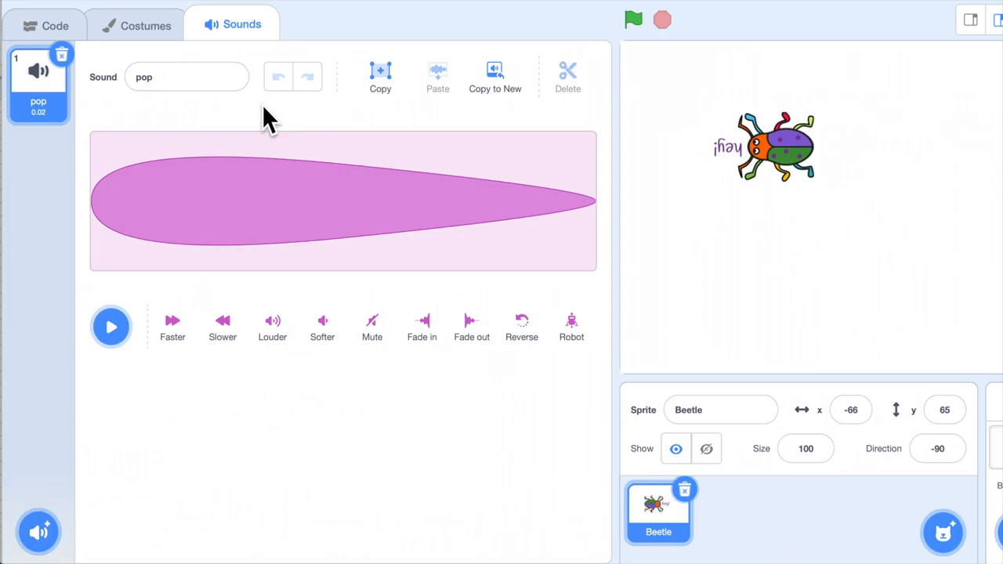
{"action": "left_click", "coordinate": [44, 25]}
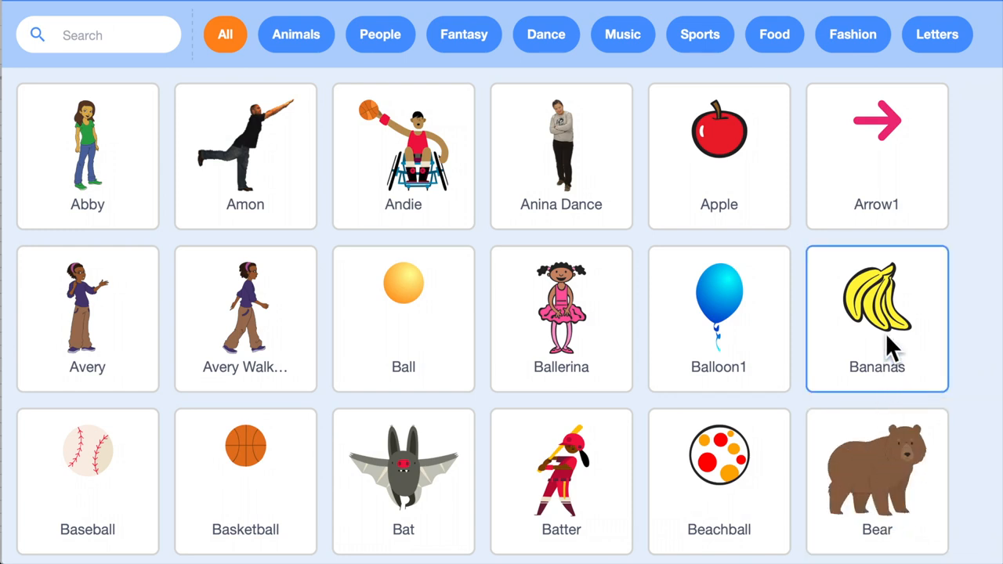
- Add the Bananas sprite from the library and rerun the beetle's green-flag script a few times
{"action": "left_click", "coordinate": [875, 316]}
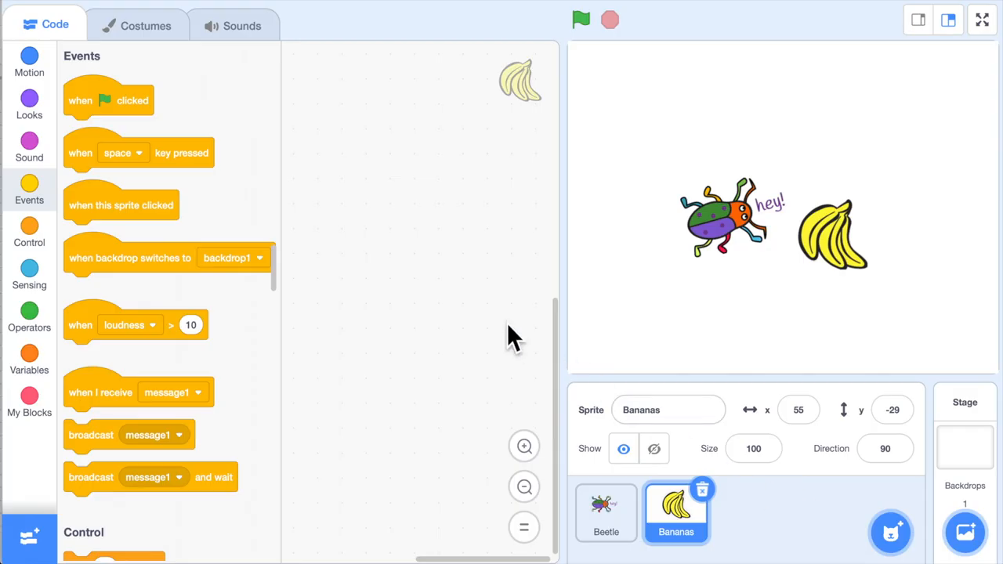
{"action": "mouse_move", "coordinate": [437, 282]}
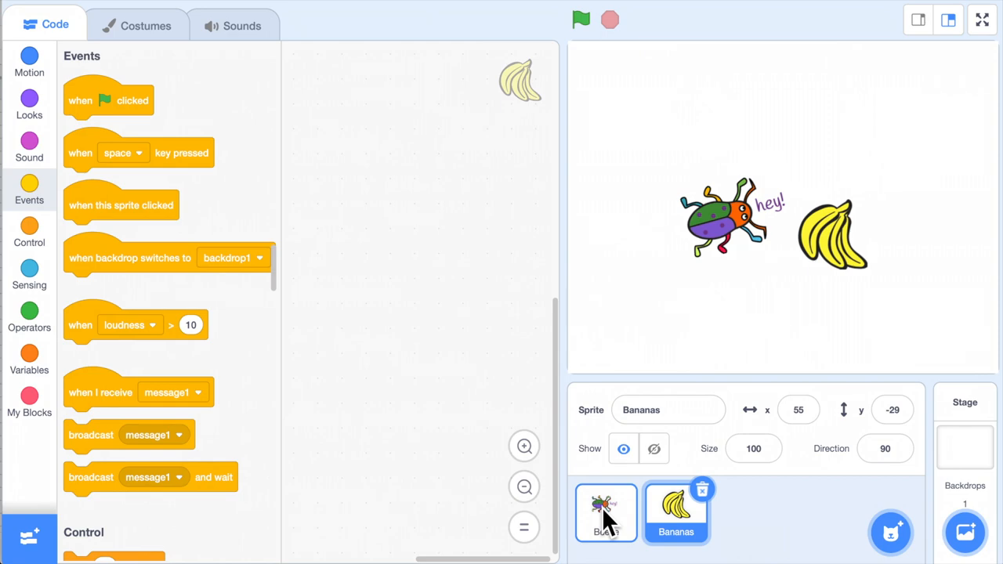
{"action": "left_click", "coordinate": [605, 512]}
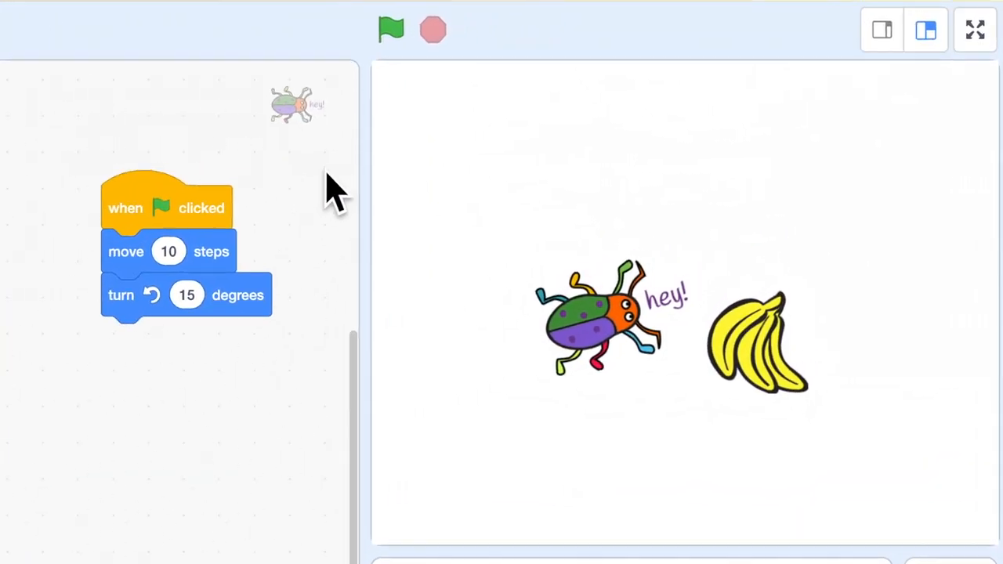
{"action": "left_click", "coordinate": [392, 28]}
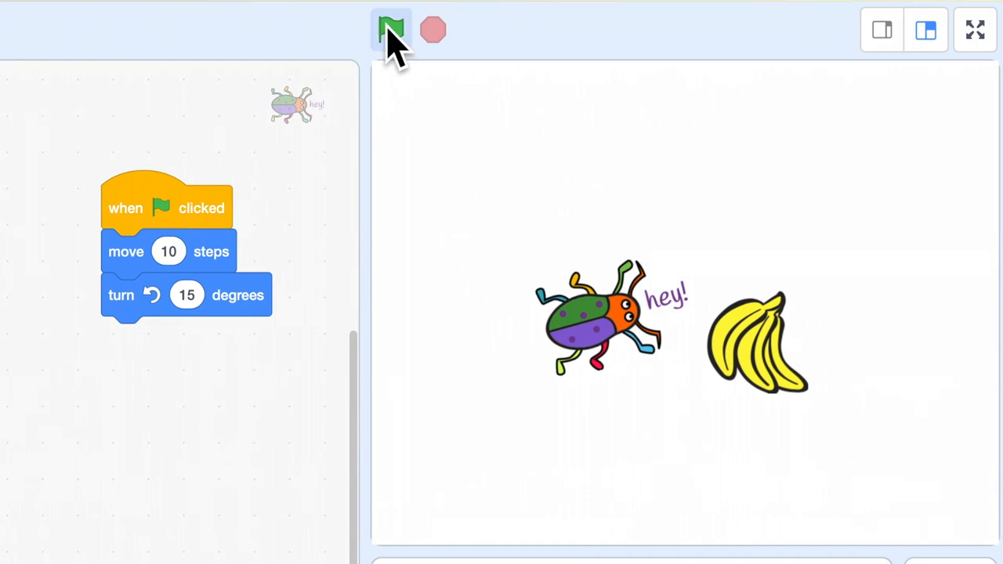
{"action": "left_click", "coordinate": [392, 30]}
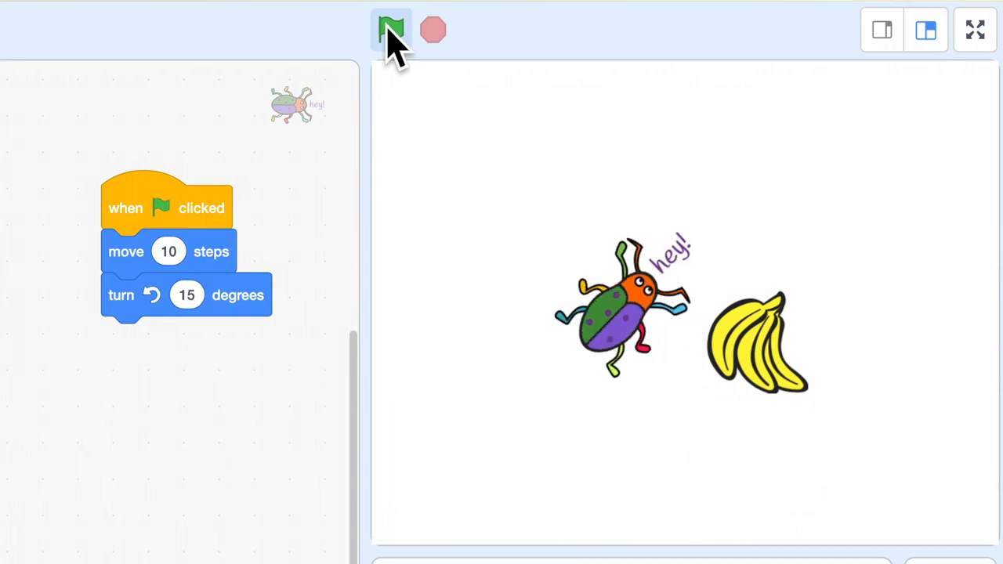
{"action": "left_click", "coordinate": [392, 30]}
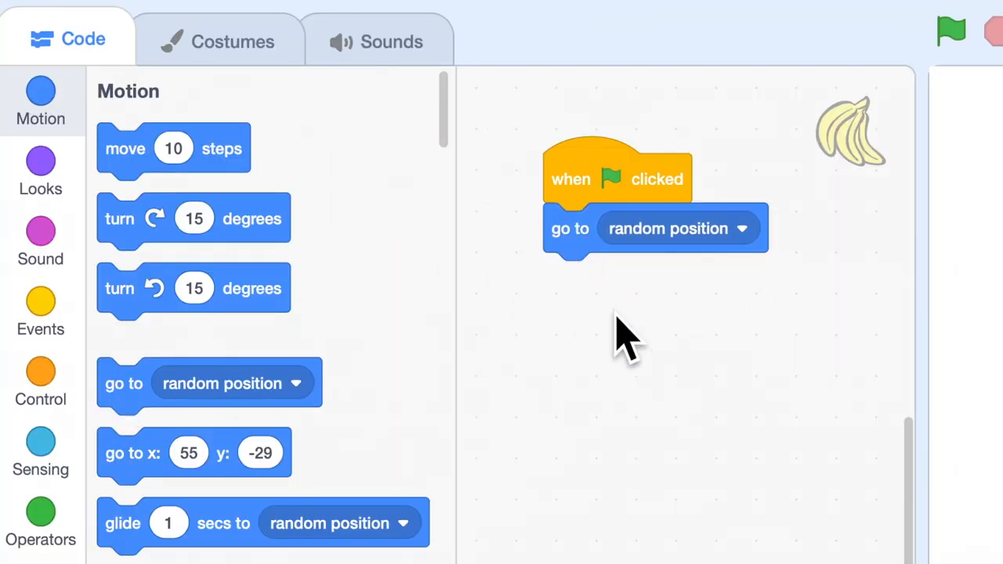
- Run the Bananas' green-flag 'go to random position' script so it jumps on the stage
{"action": "left_click", "coordinate": [951, 30]}
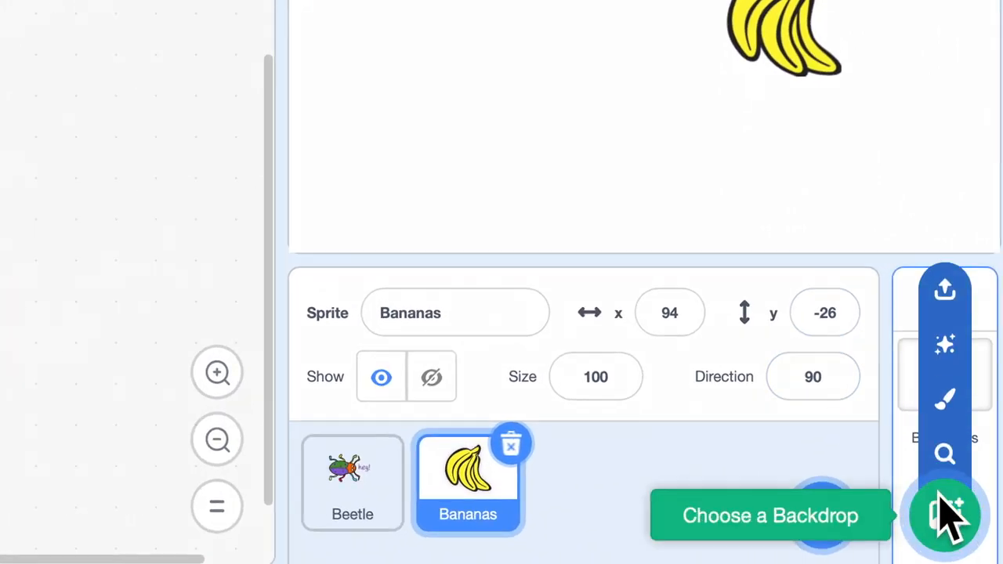
- Choose the Moon backdrop for the stage from the backdrop library
{"action": "left_click", "coordinate": [771, 515]}
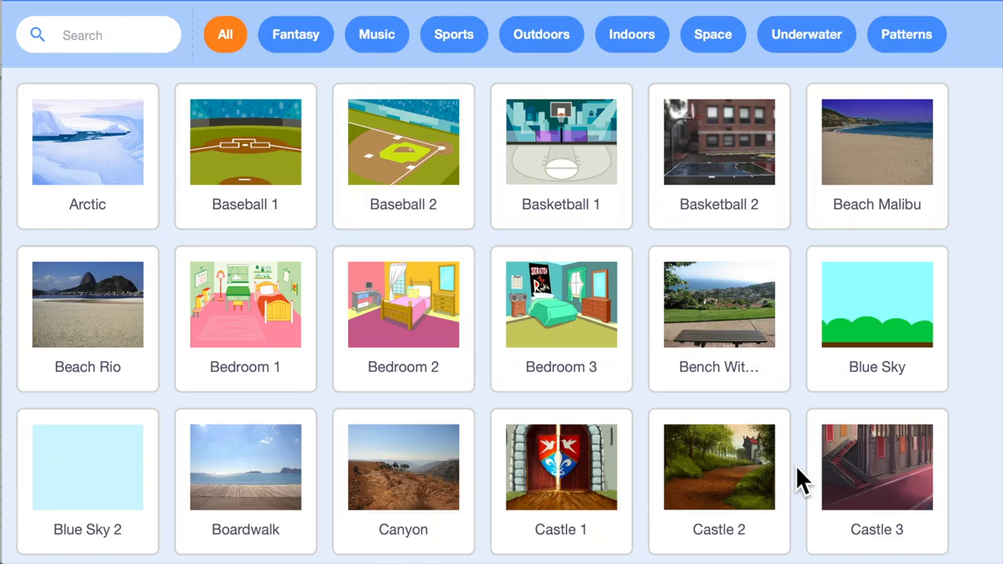
{"action": "scroll", "scroll_direction": "down", "scroll_amount": 3}
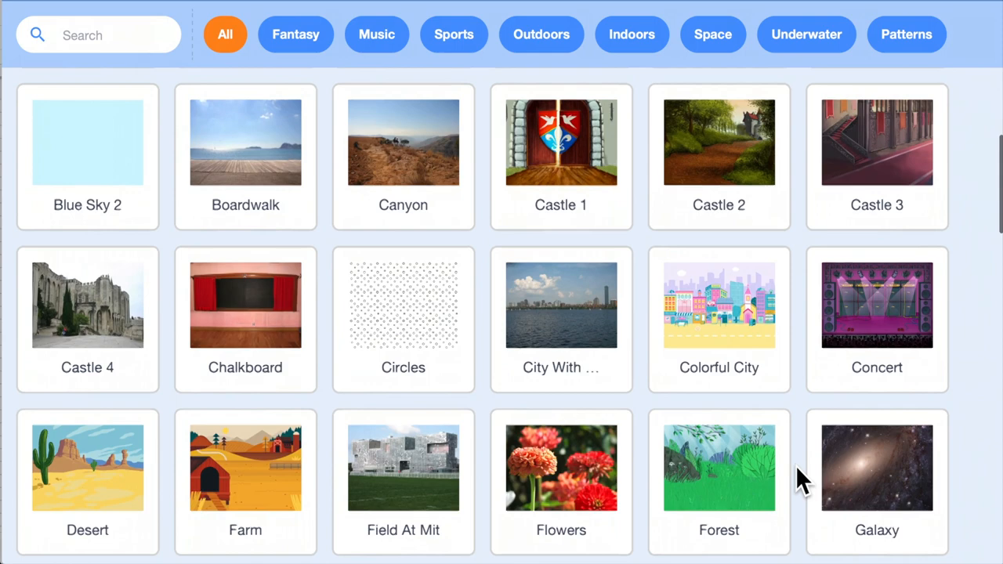
{"action": "scroll", "scroll_direction": "down", "scroll_amount": 3}
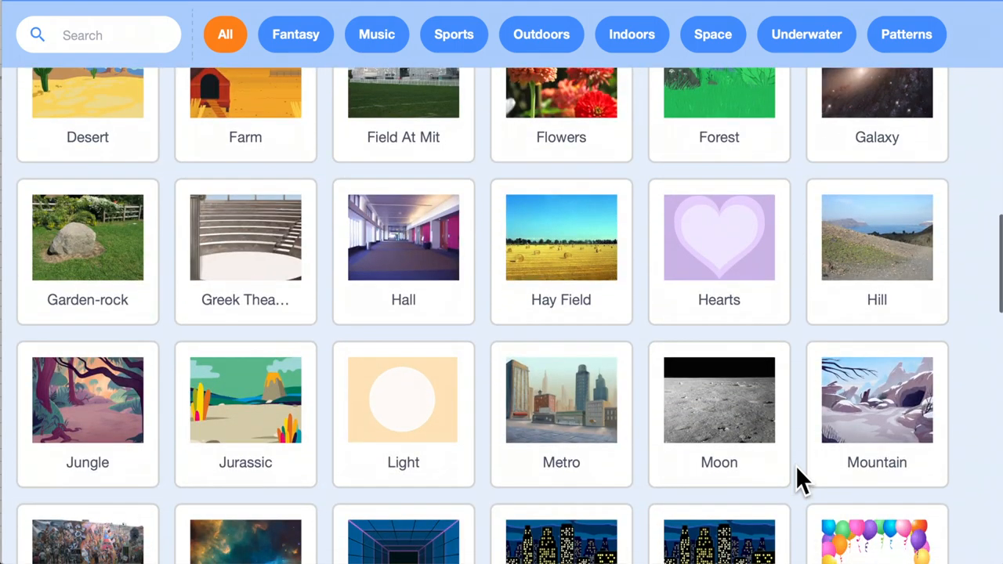
{"action": "scroll", "scroll_direction": "down", "scroll_amount": 3}
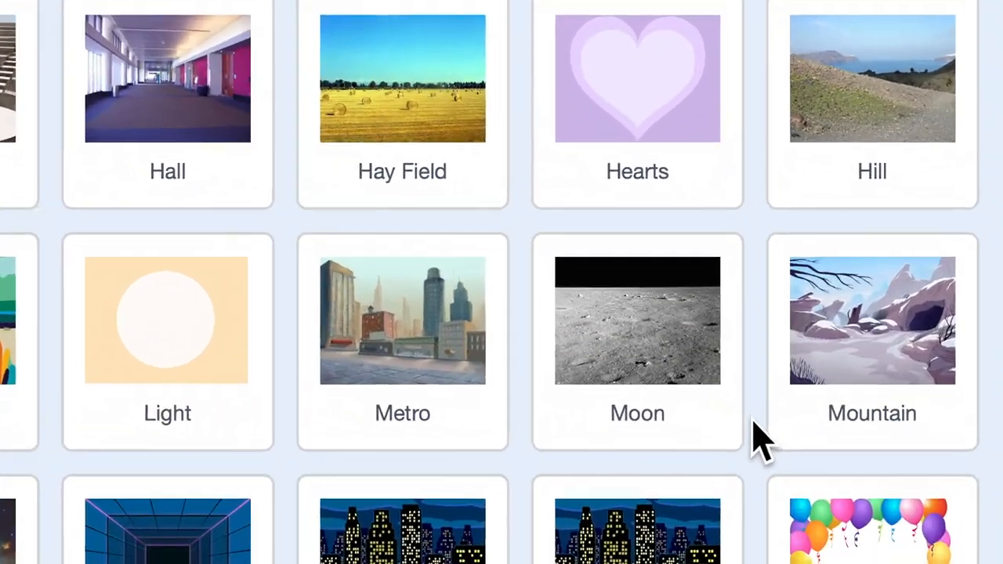
{"action": "left_click", "coordinate": [636, 320]}
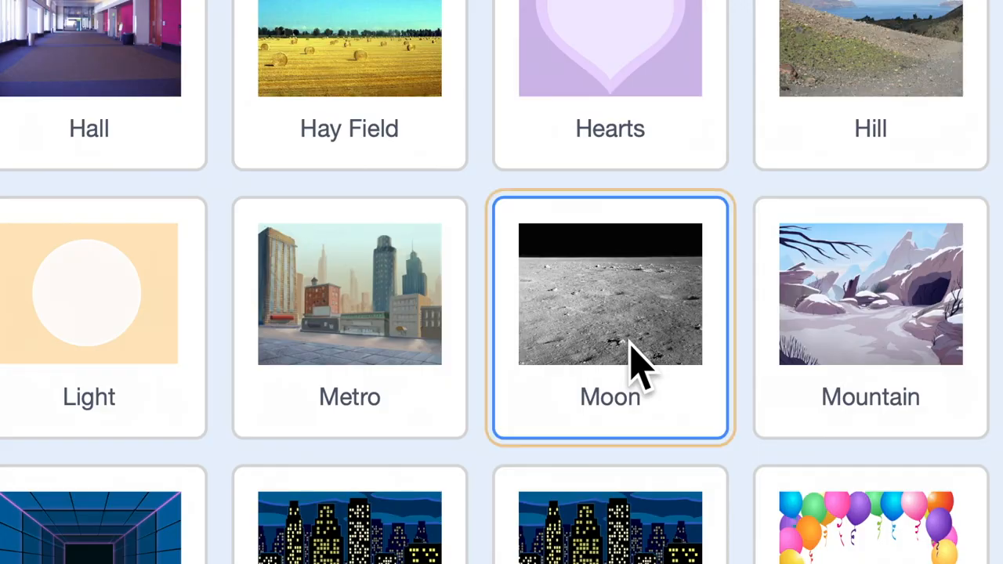